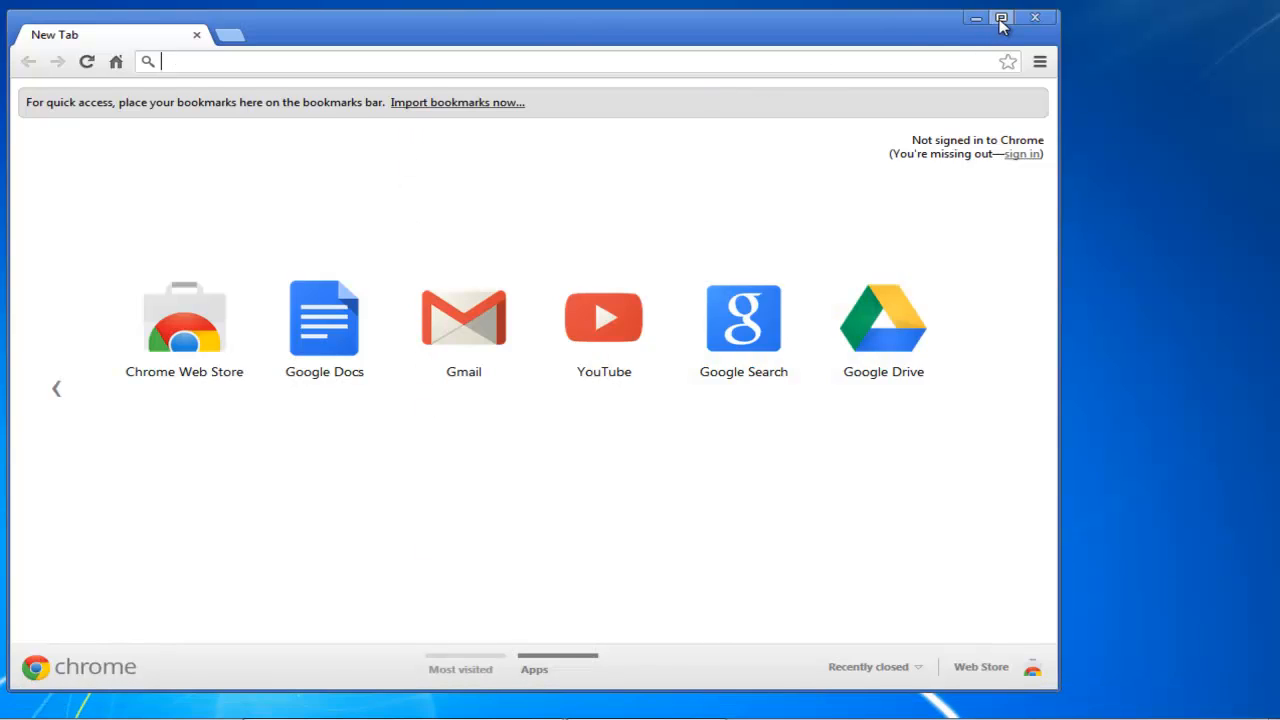
Step: Maximize Chrome and load the macromedia.com Flash Player settings_manager.html help page
{"action": "left_click", "coordinate": [1000, 18]}
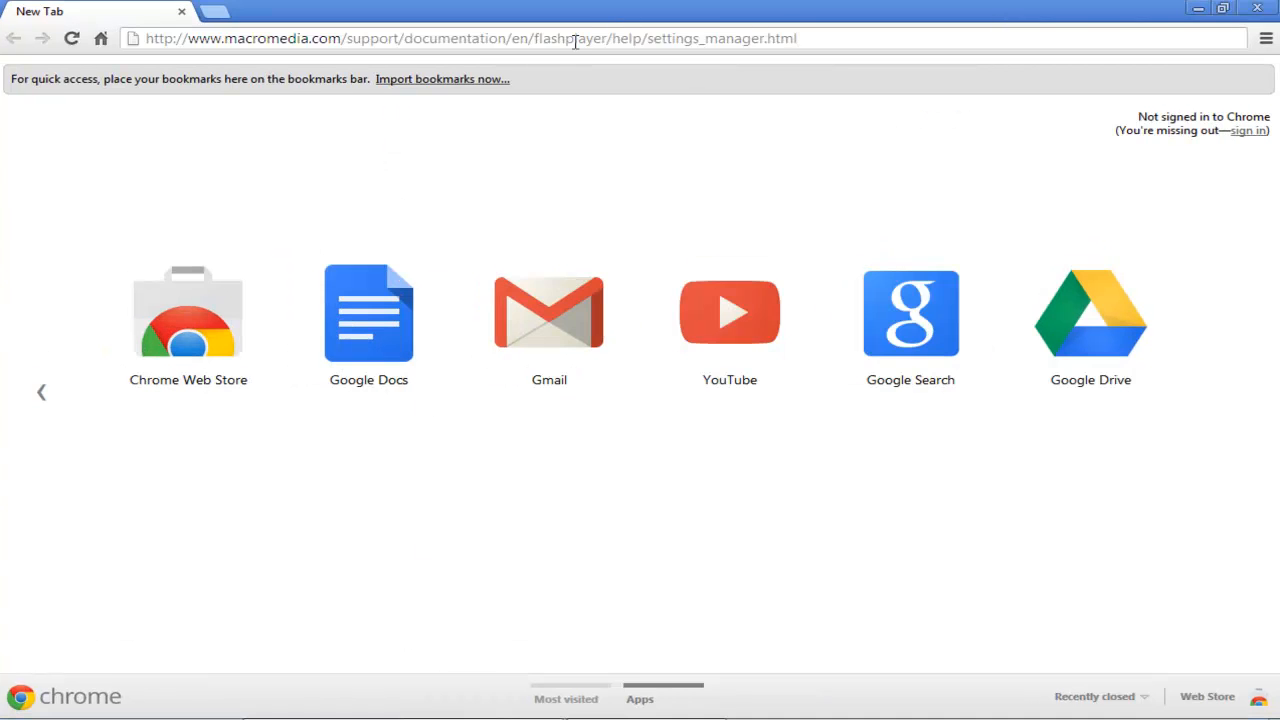
{"action": "key", "text": "Return"}
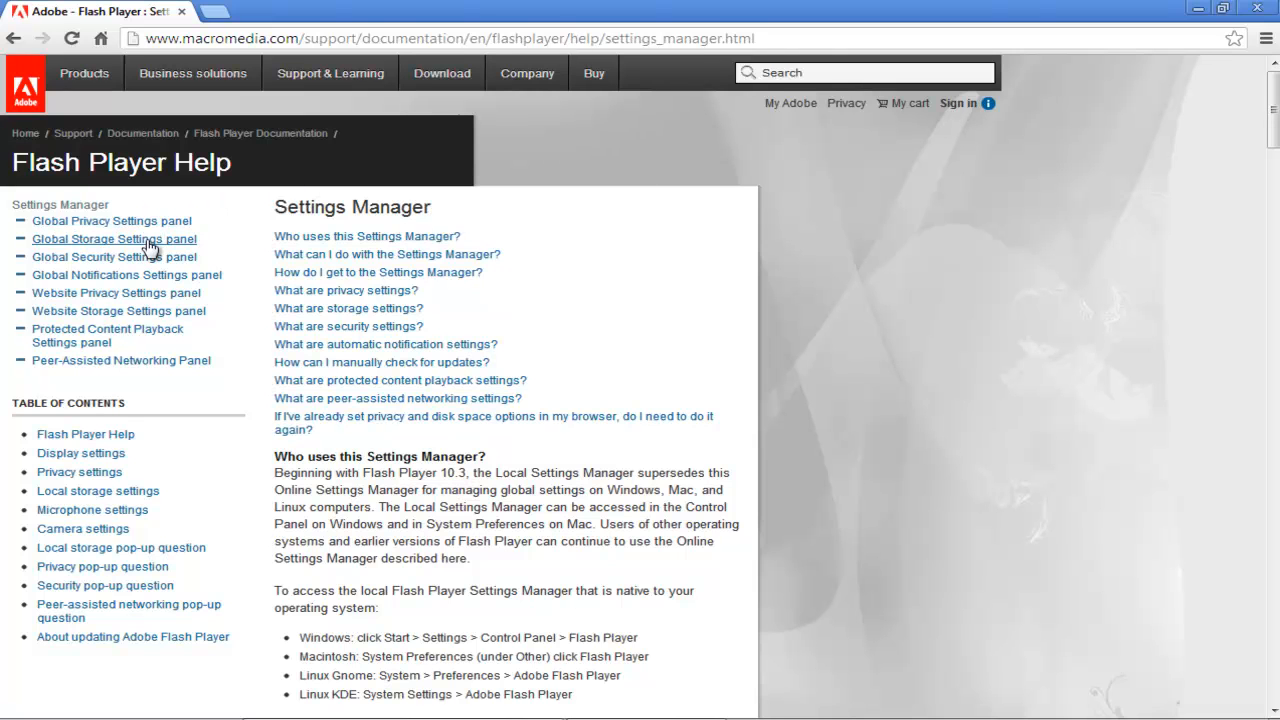
Step: Load the Global Storage Settings panel from the left sidebar link
{"action": "left_click", "coordinate": [113, 238]}
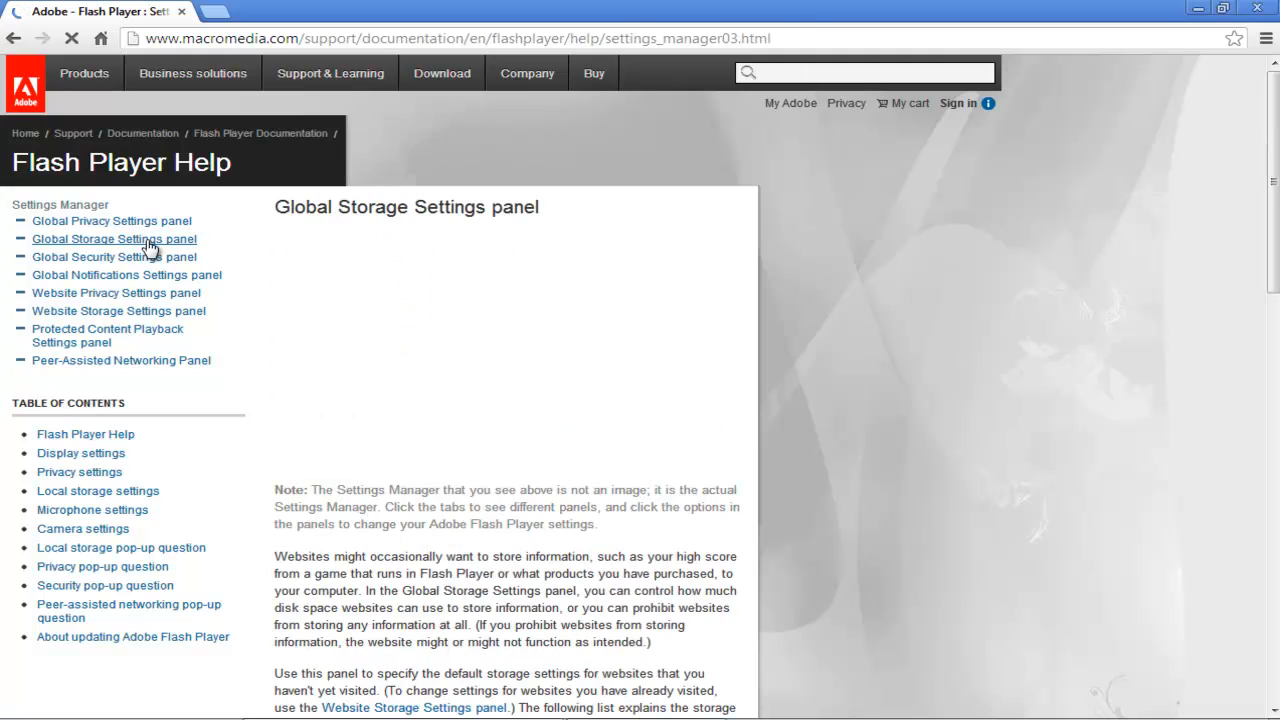
{"action": "left_click", "coordinate": [113, 238]}
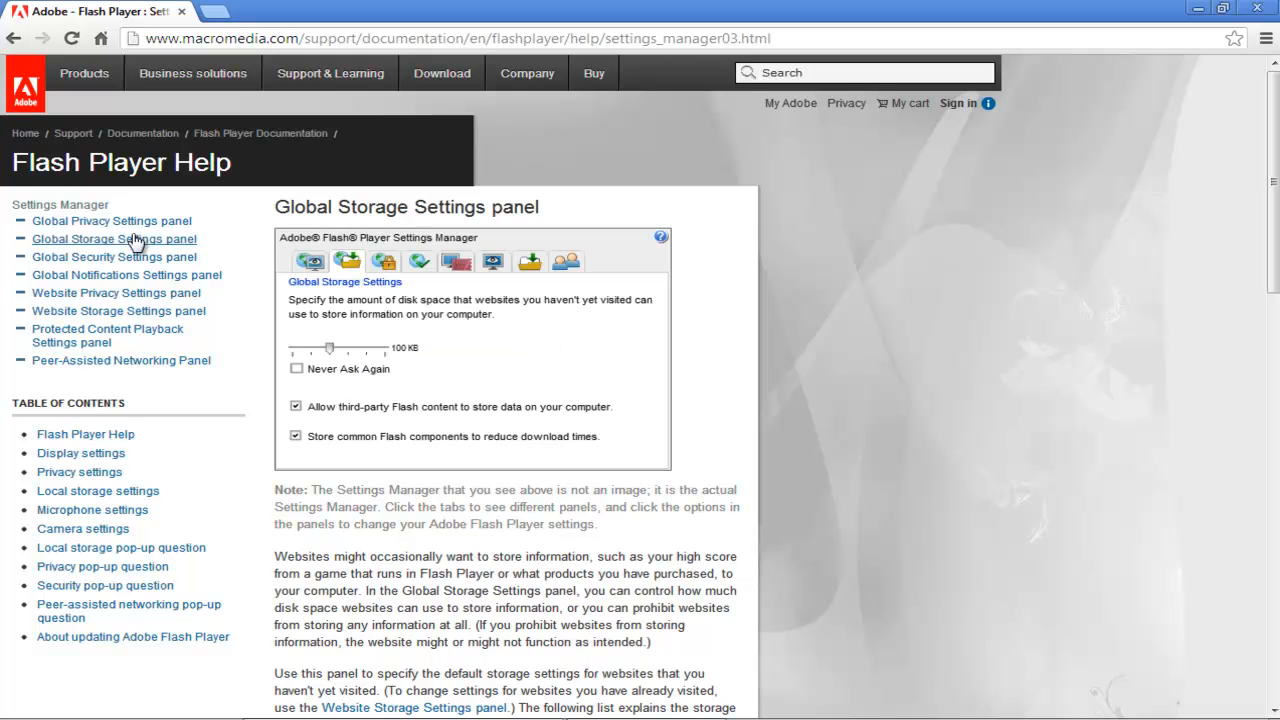
Step: In the Global Privacy Settings panel, reset camera and microphone access to 'Always ask' and confirm
{"action": "left_click", "coordinate": [111, 221]}
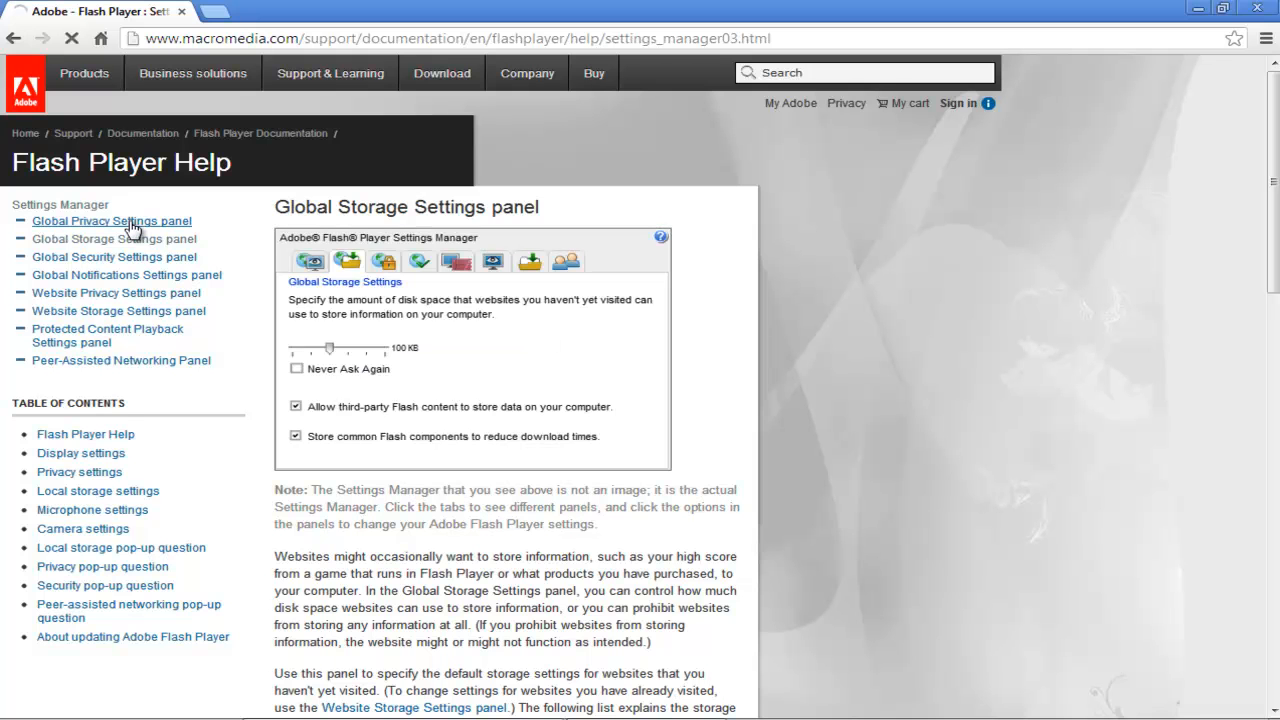
{"action": "left_click", "coordinate": [111, 221]}
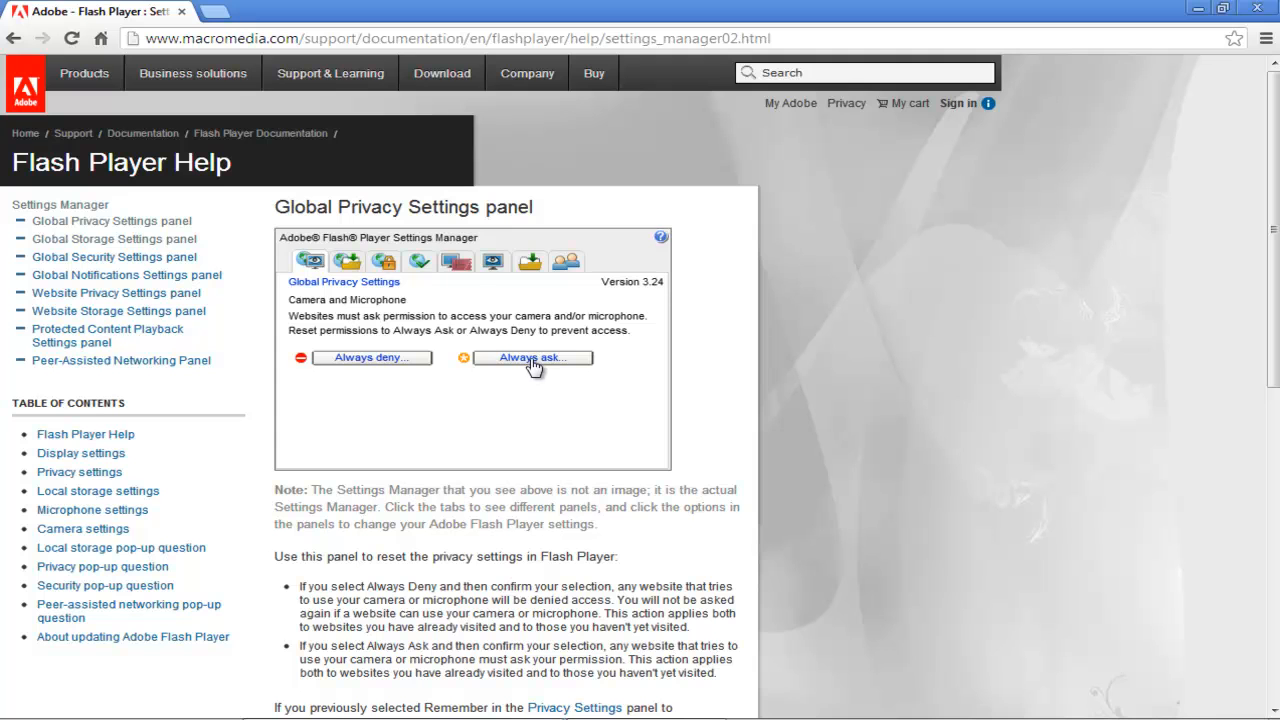
{"action": "left_click", "coordinate": [531, 357]}
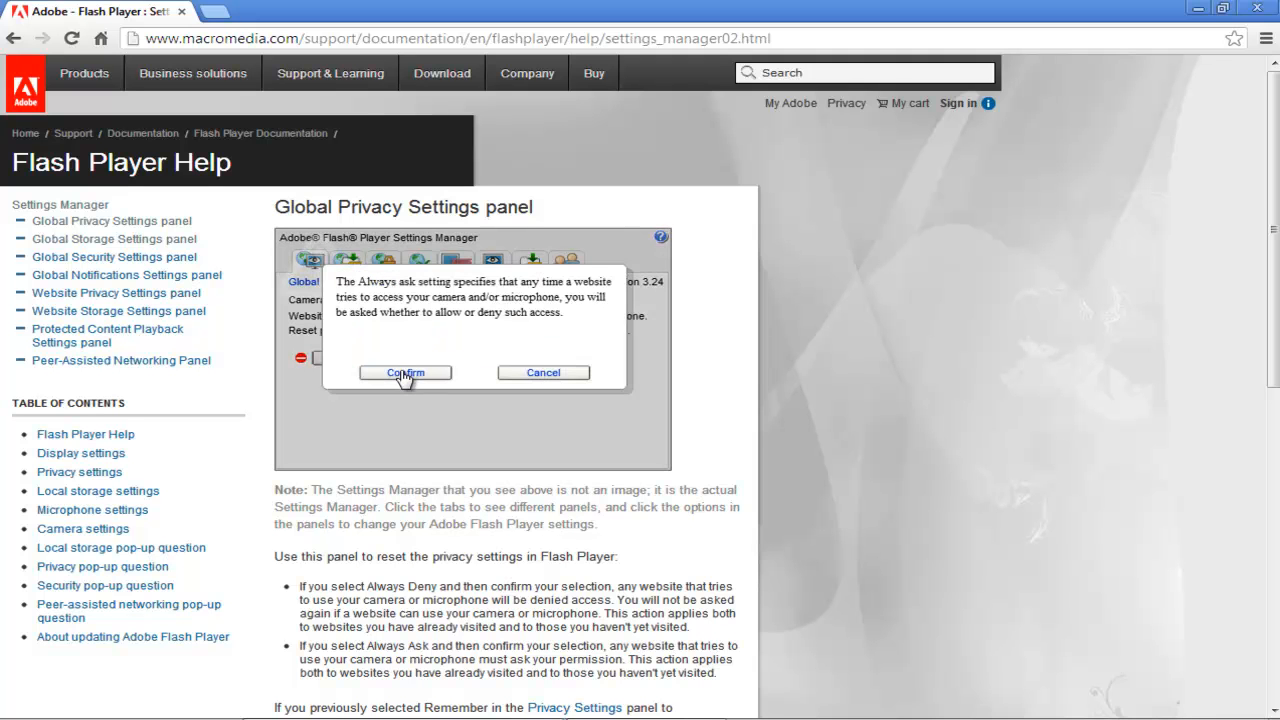
{"action": "left_click", "coordinate": [405, 372]}
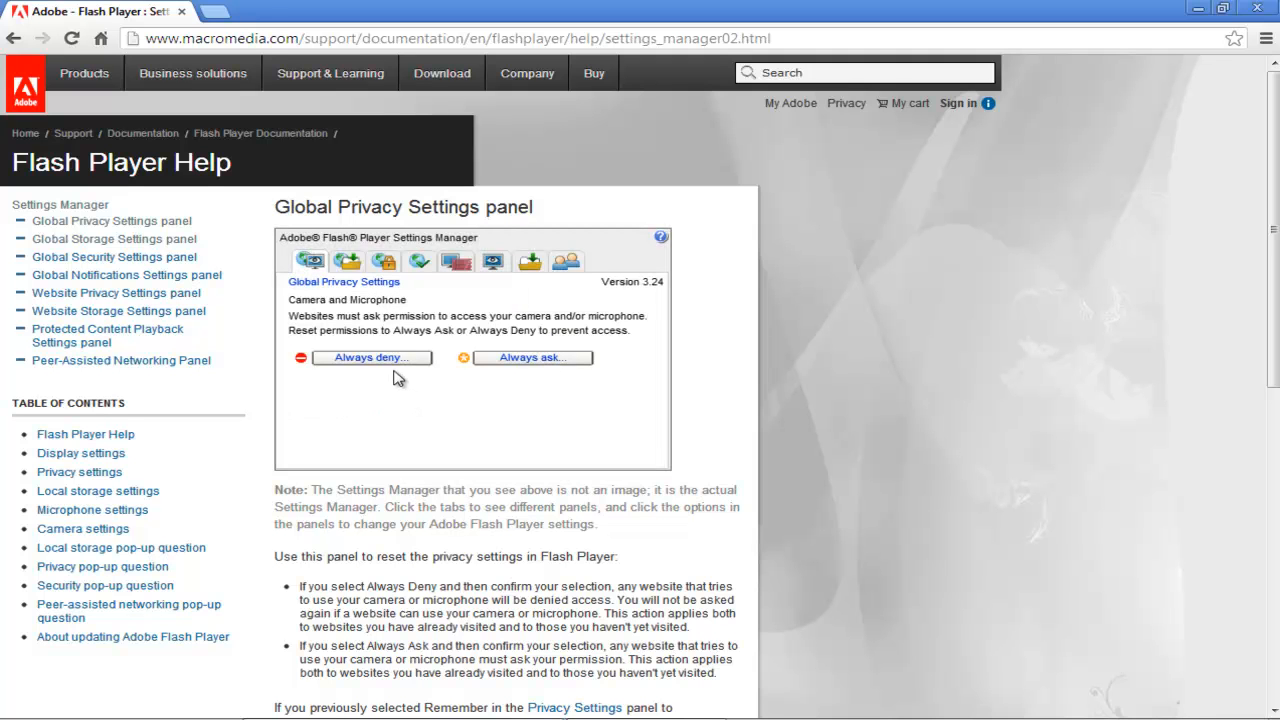
{"action": "mouse_move", "coordinate": [127, 275]}
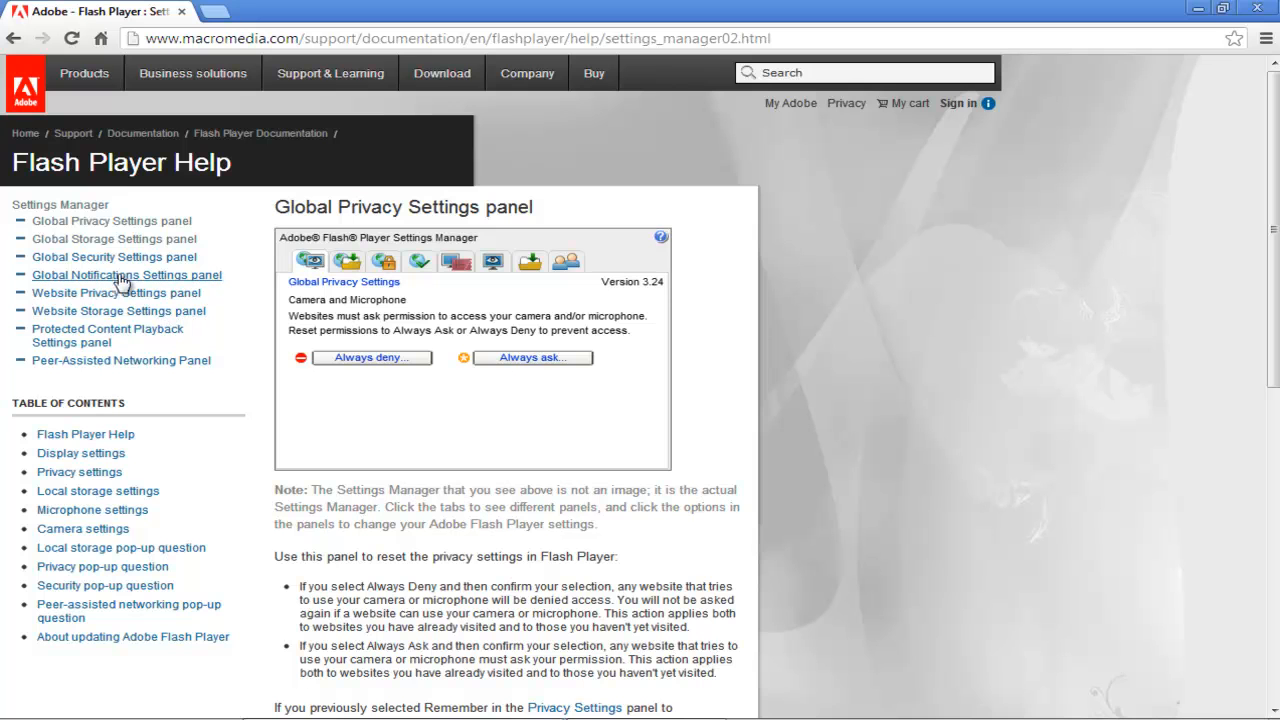
Step: Choose 30 days under 'Check for updates every' in the Global Notifications Settings panel
{"action": "left_click", "coordinate": [113, 256]}
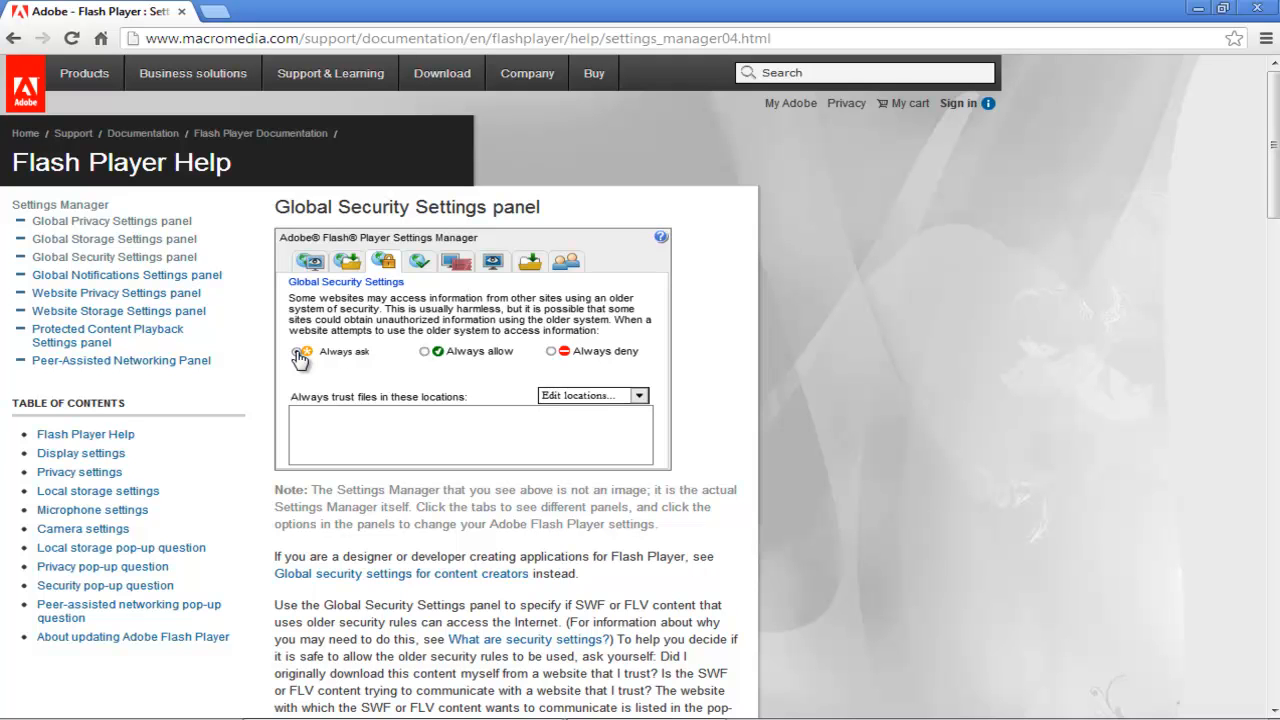
{"action": "mouse_move", "coordinate": [155, 320]}
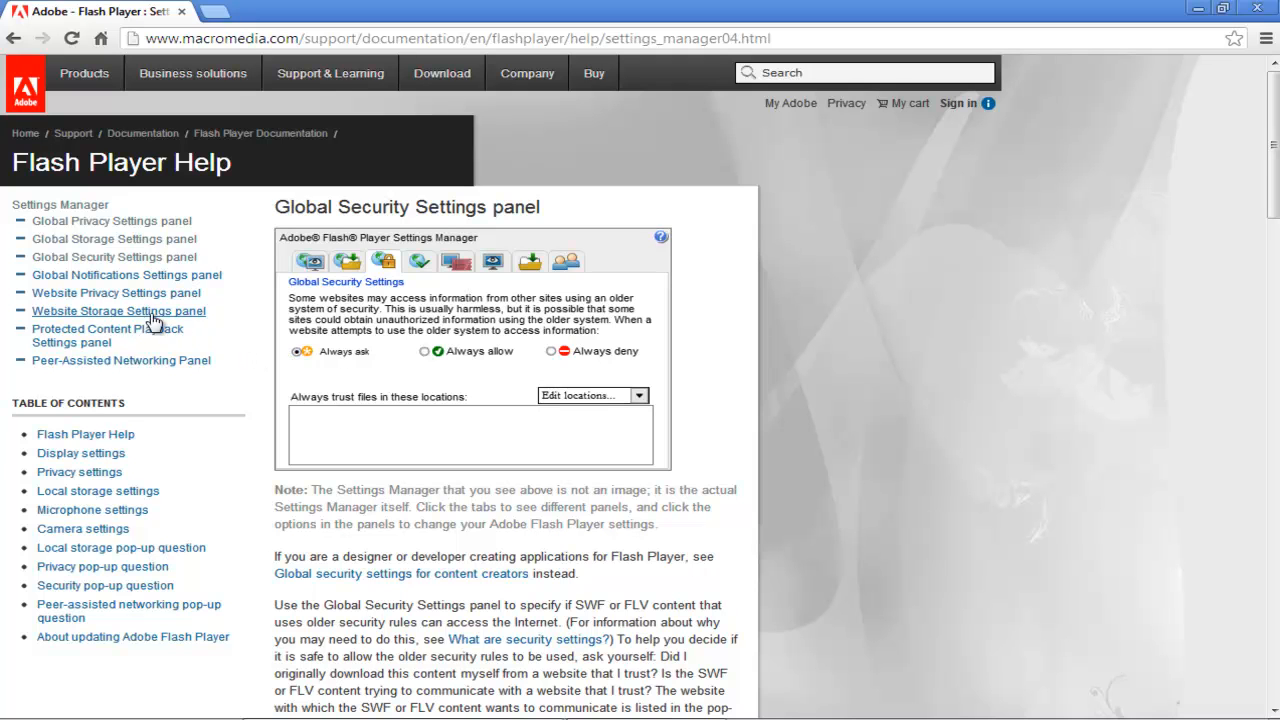
{"action": "left_click", "coordinate": [127, 275]}
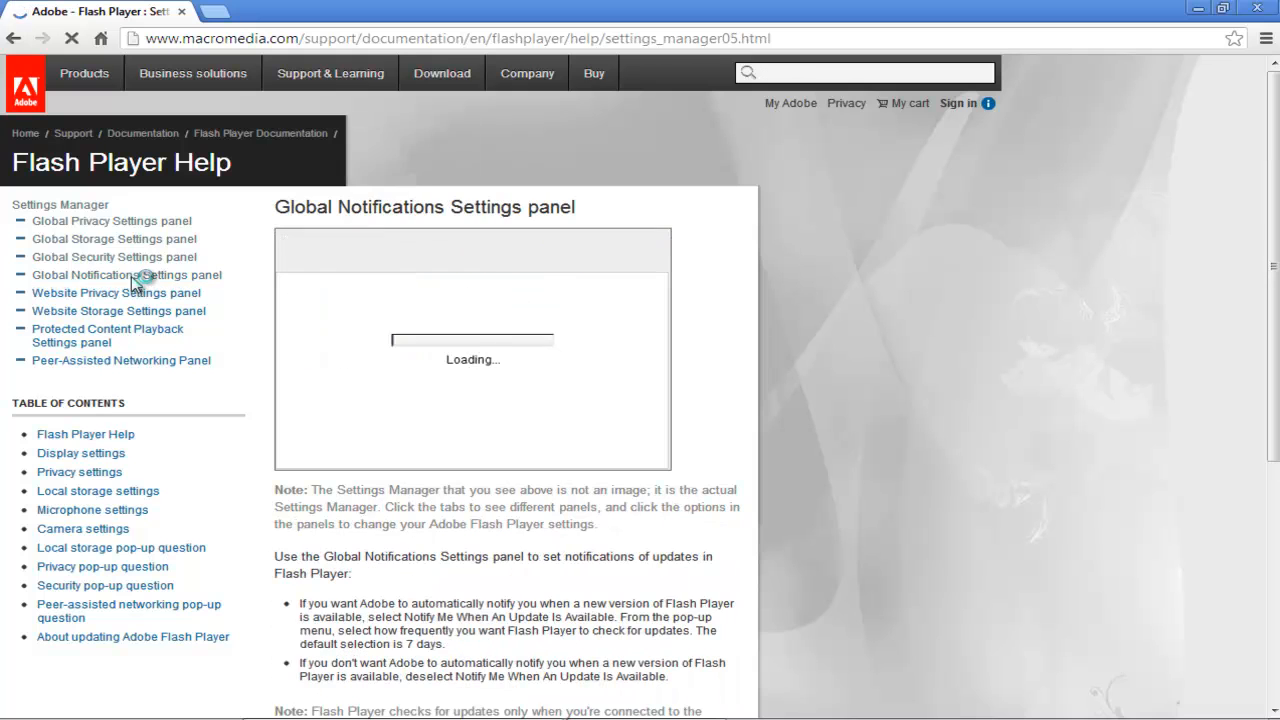
{"action": "left_click", "coordinate": [592, 362]}
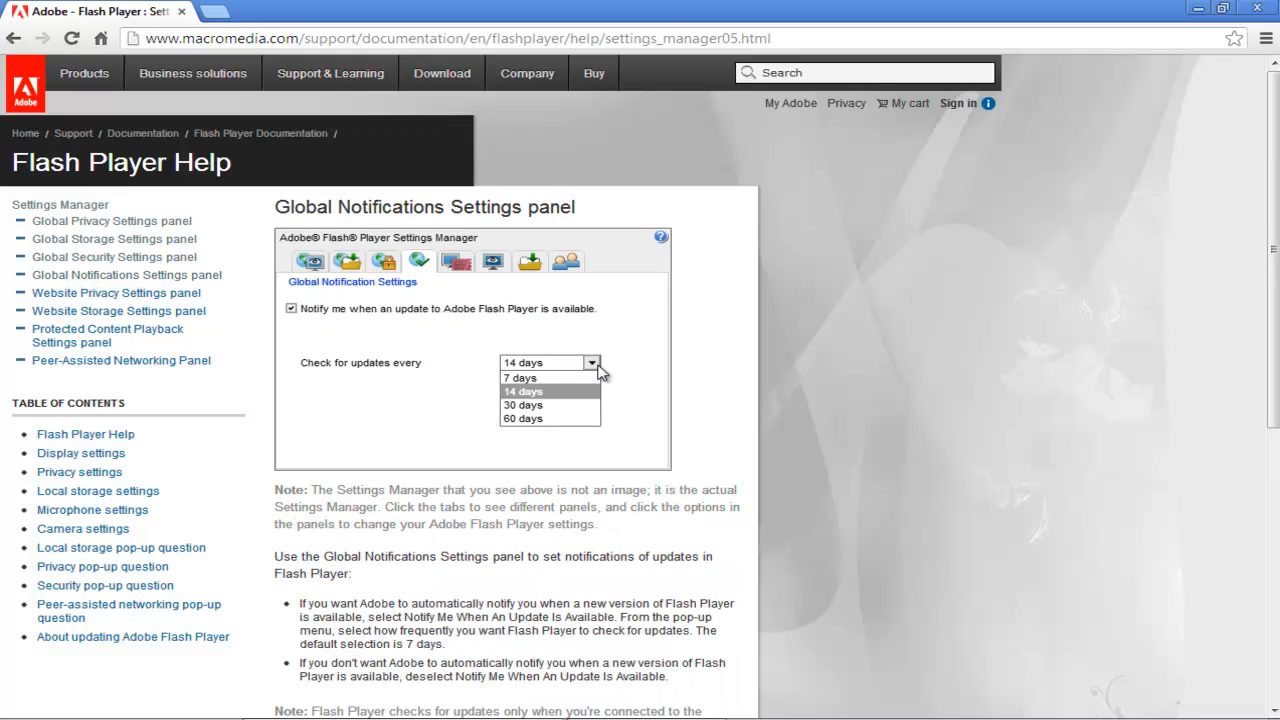
{"action": "left_click", "coordinate": [523, 405]}
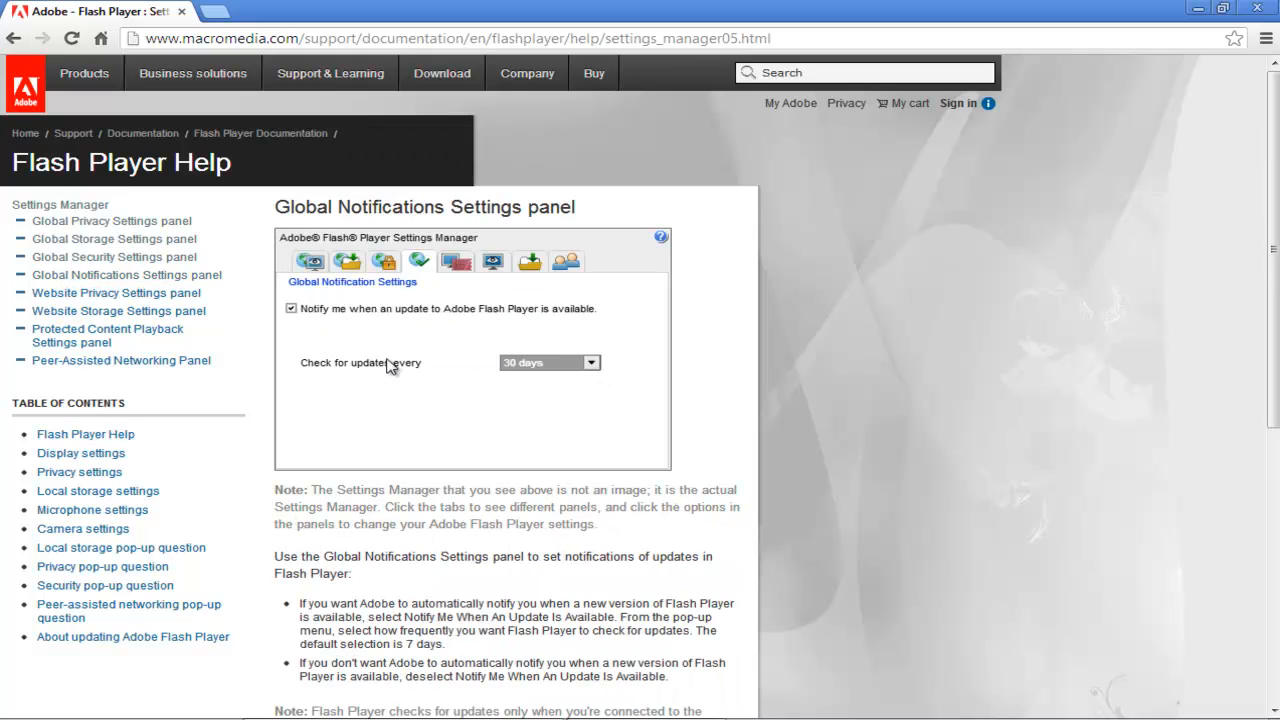
Step: Delete player.ooyala.com and its data from the Website Privacy Settings visited websites list
{"action": "left_click", "coordinate": [116, 292]}
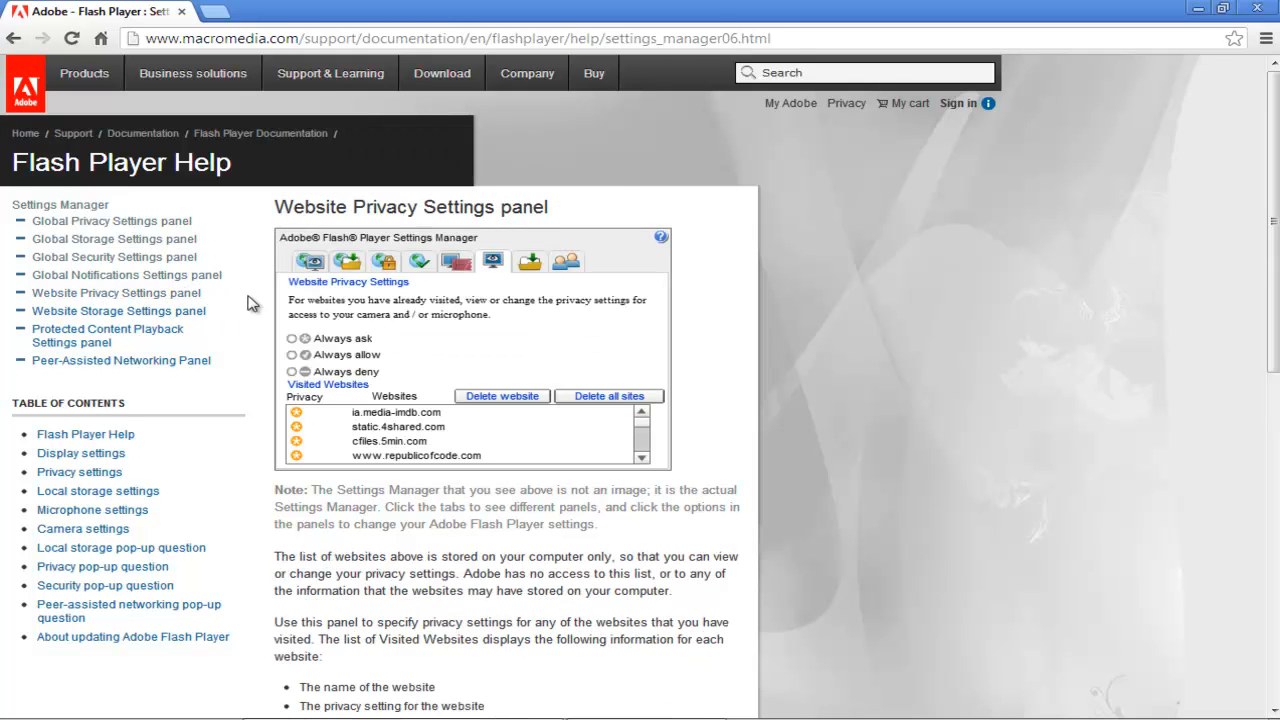
{"action": "mouse_move", "coordinate": [480, 310]}
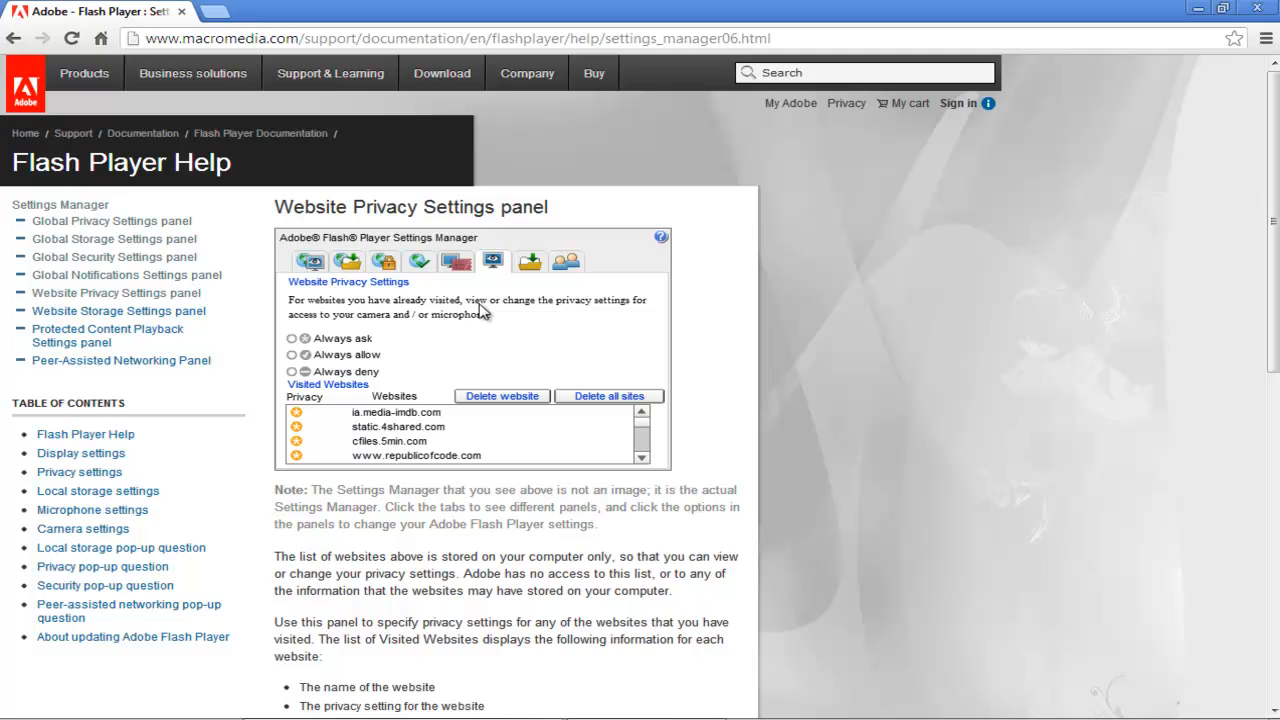
{"action": "left_click", "coordinate": [641, 458]}
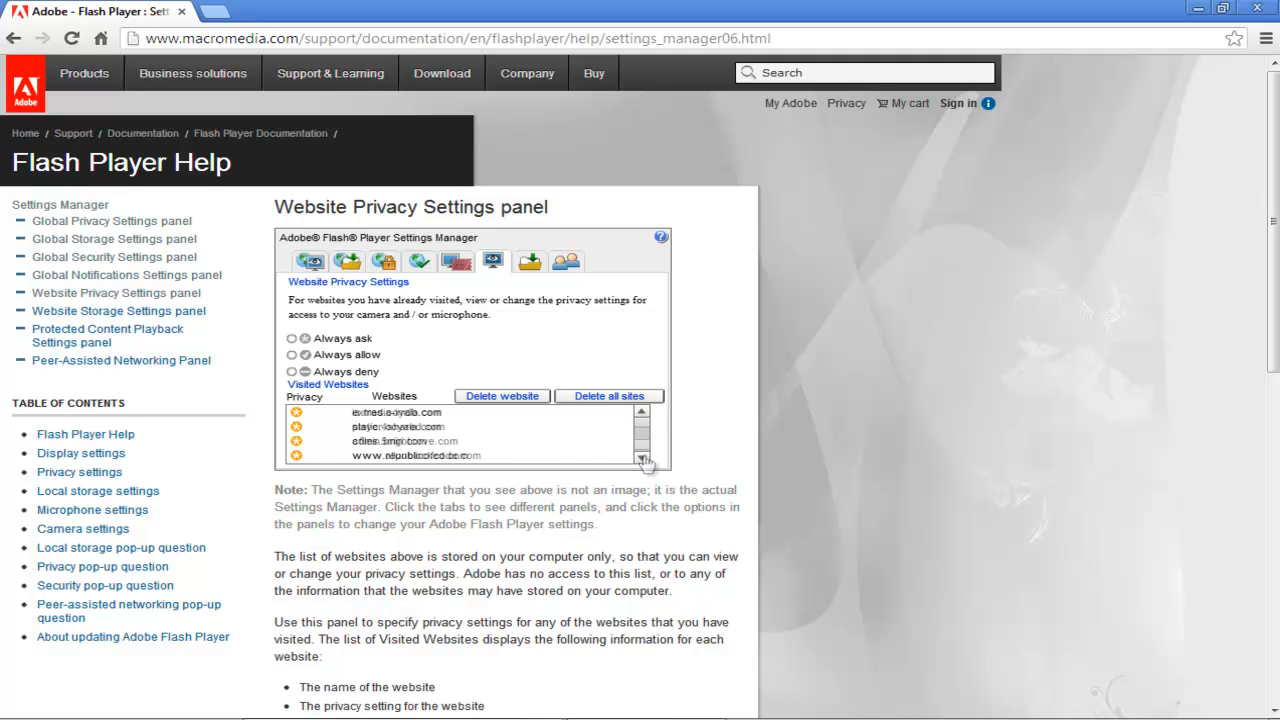
{"action": "left_click", "coordinate": [641, 458]}
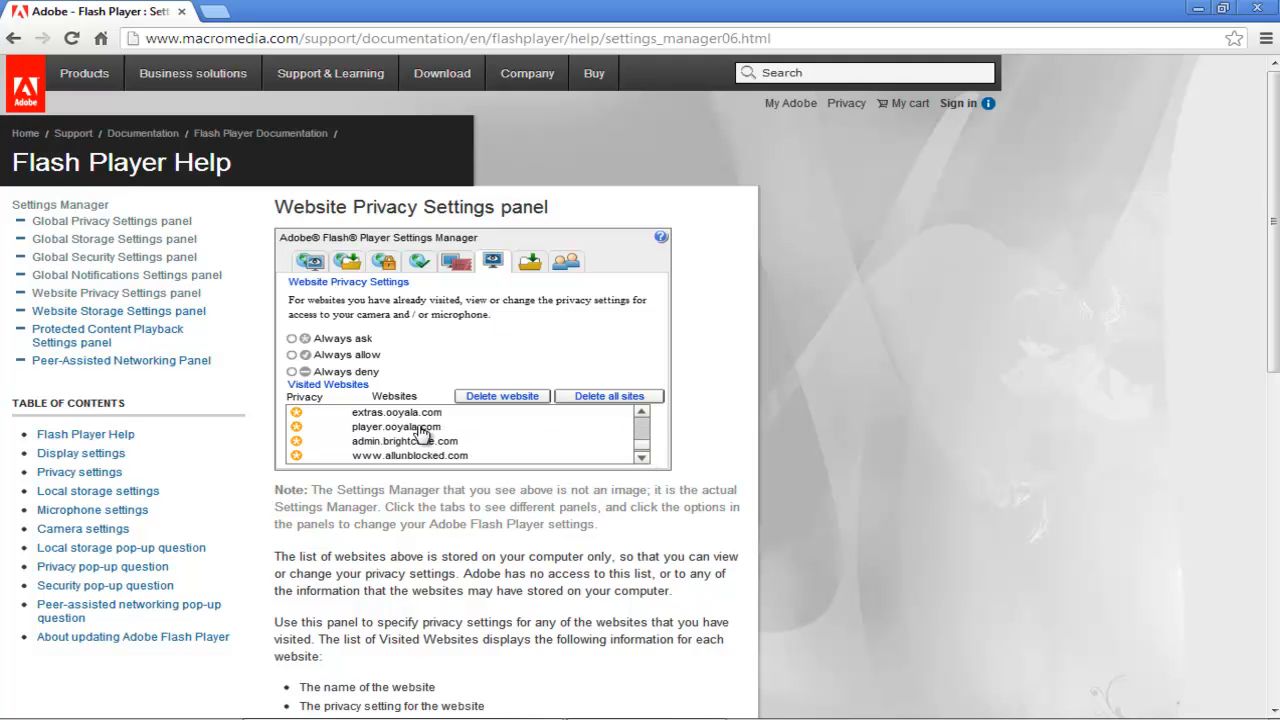
{"action": "left_click", "coordinate": [396, 427]}
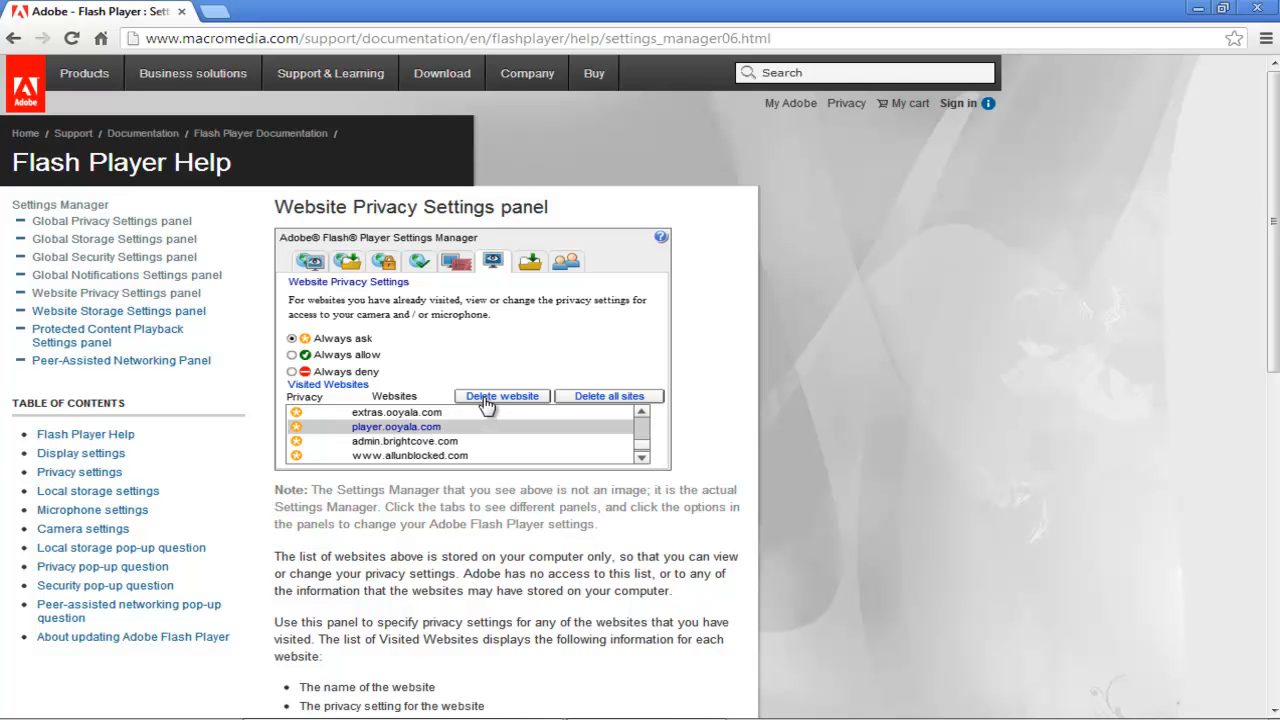
{"action": "mouse_move", "coordinate": [475, 400]}
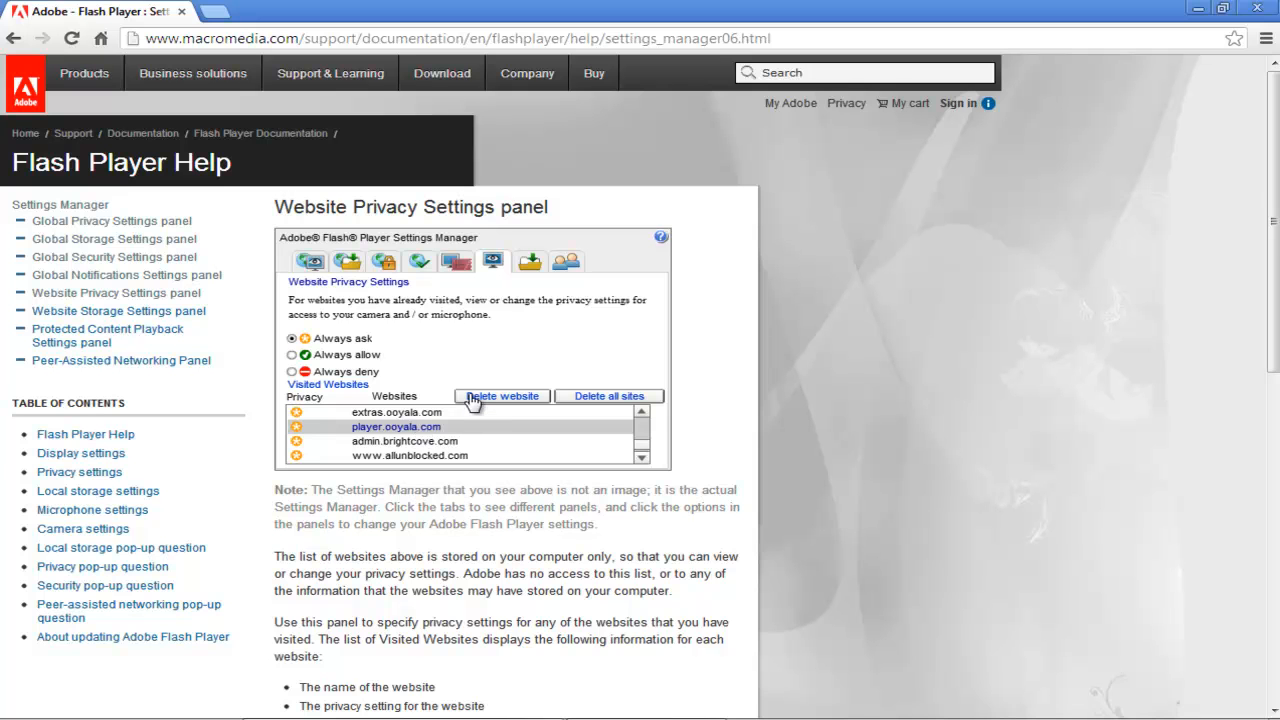
{"action": "left_click", "coordinate": [502, 396]}
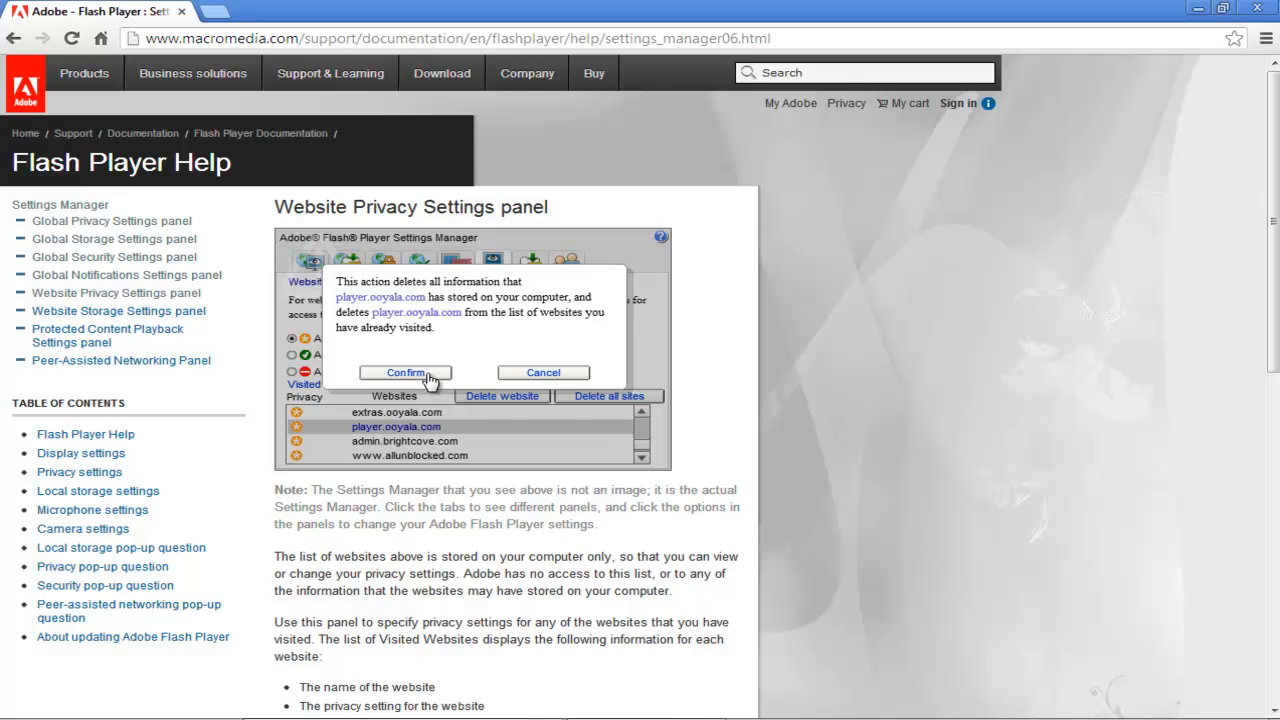
{"action": "left_click", "coordinate": [405, 372]}
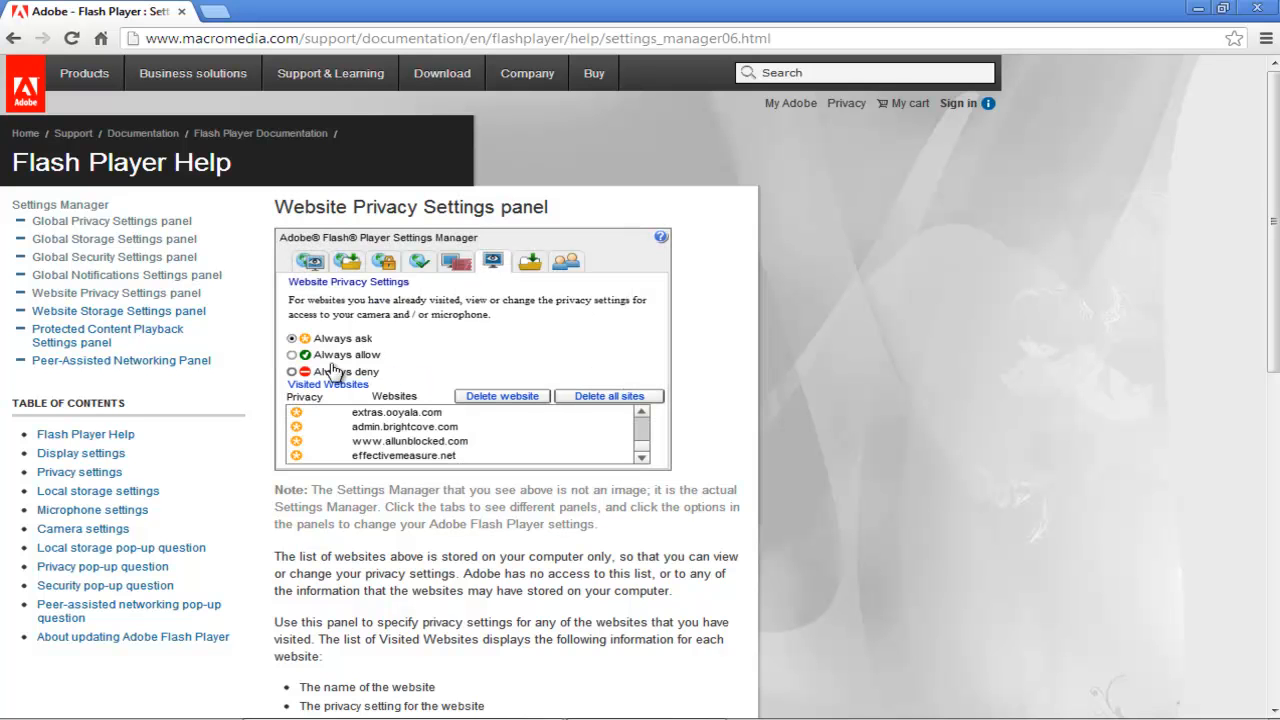
Step: View the Website Storage Settings panel with visited sites' storage used and limits
{"action": "left_click", "coordinate": [118, 310]}
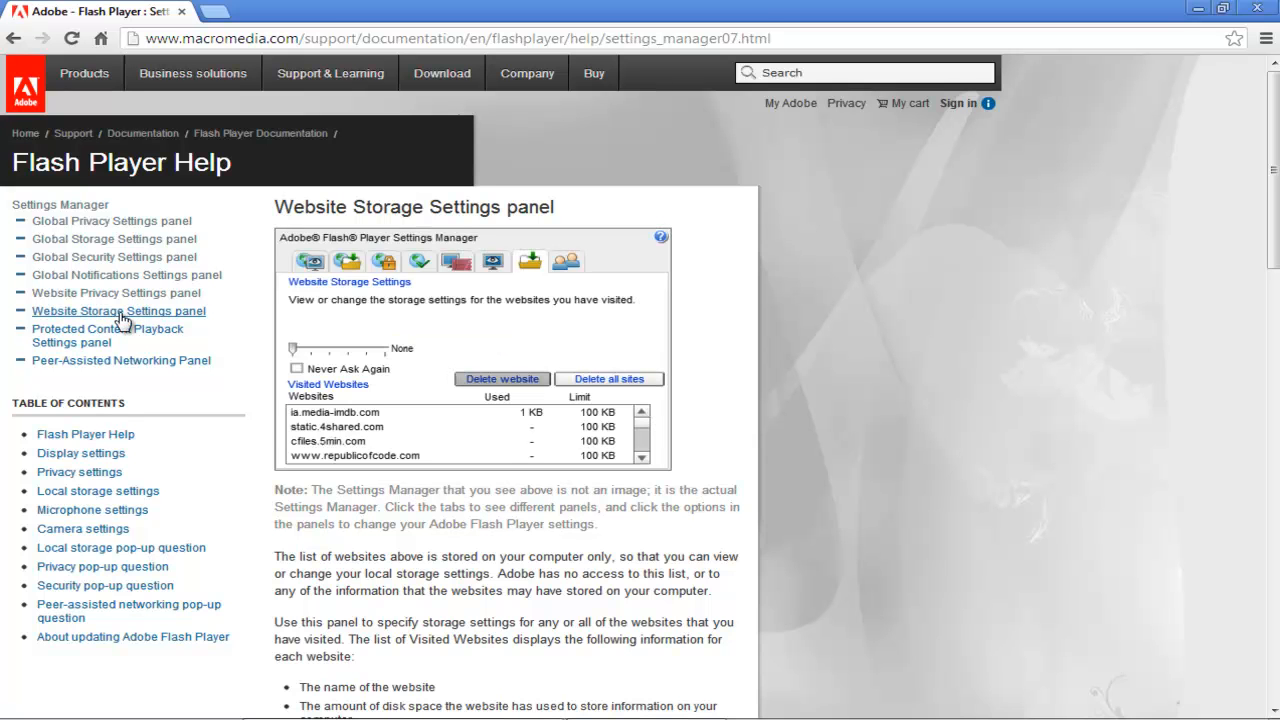
{"action": "mouse_move", "coordinate": [585, 393]}
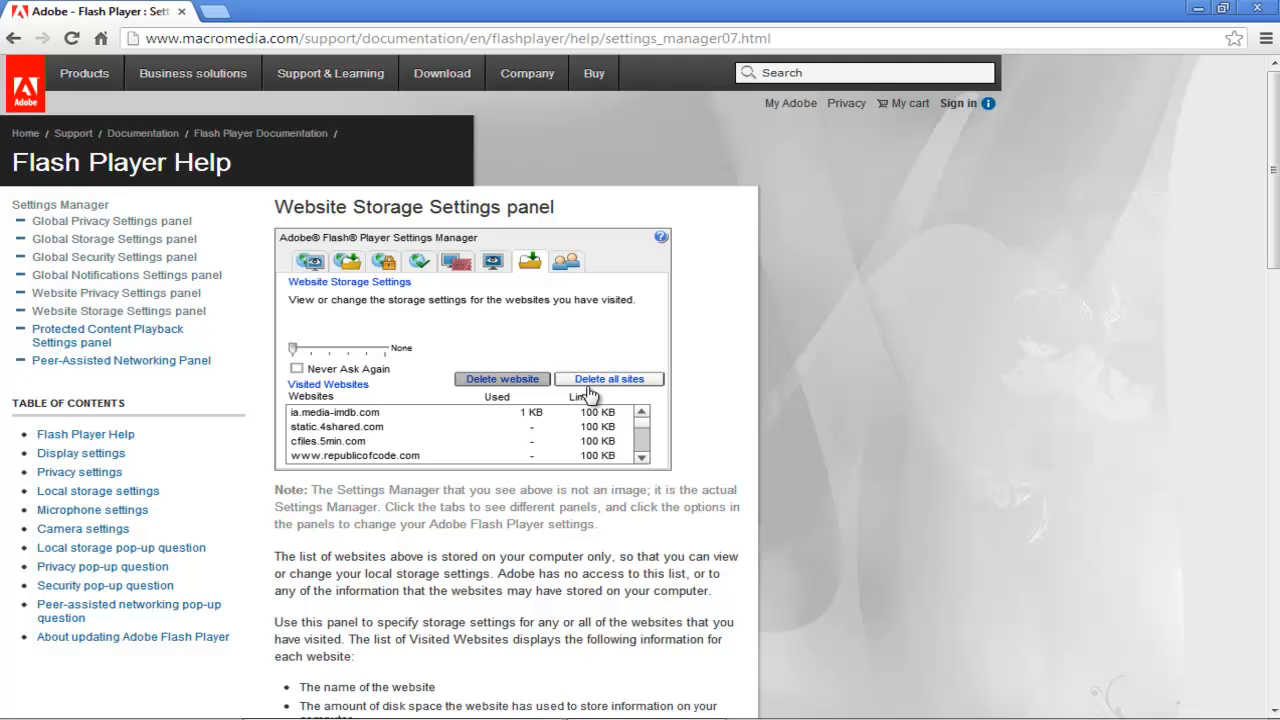
{"action": "mouse_move", "coordinate": [207, 374]}
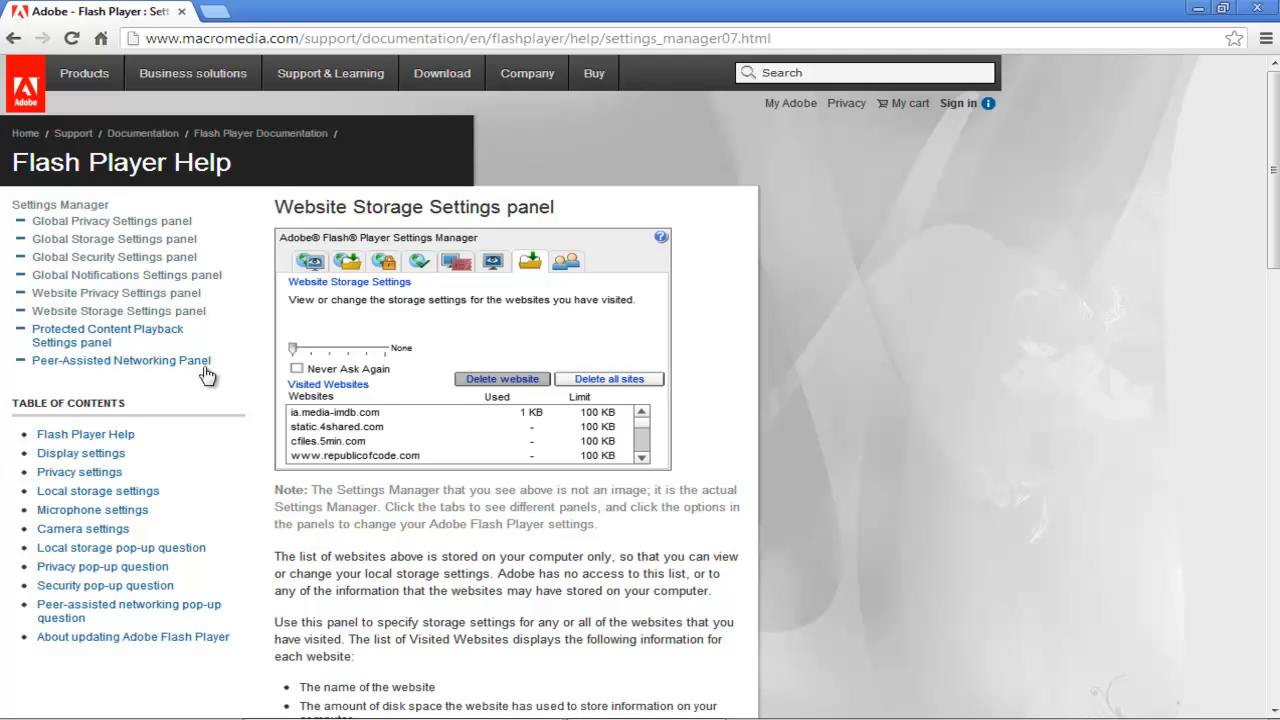
{"action": "left_click", "coordinate": [107, 335]}
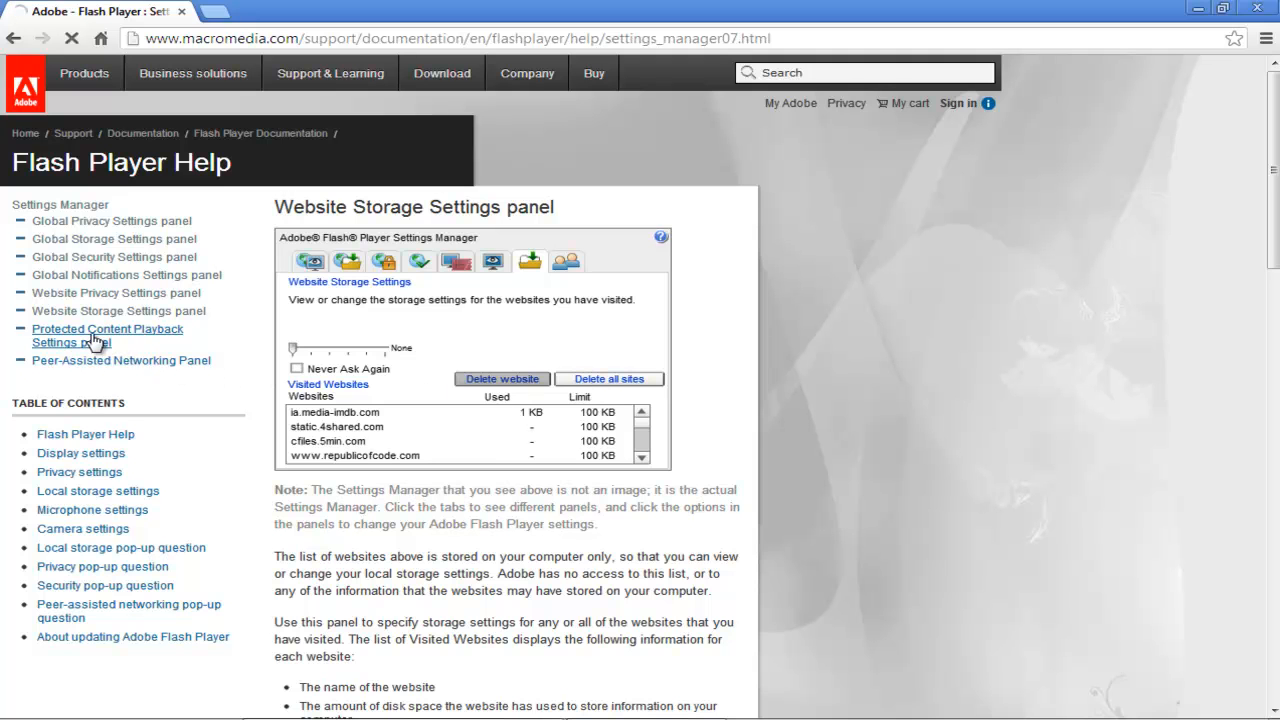
Step: Reset the license files in the Protected Content Playback Settings panel
{"action": "left_click", "coordinate": [107, 329]}
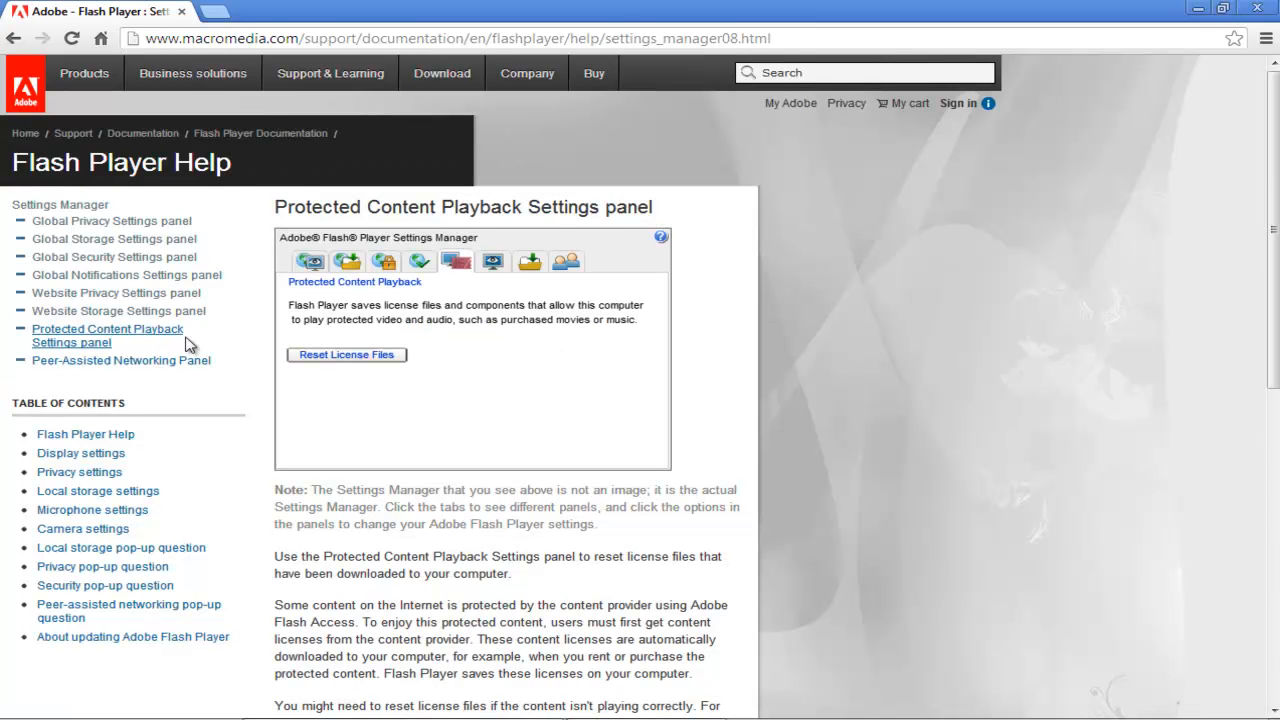
{"action": "mouse_move", "coordinate": [347, 355]}
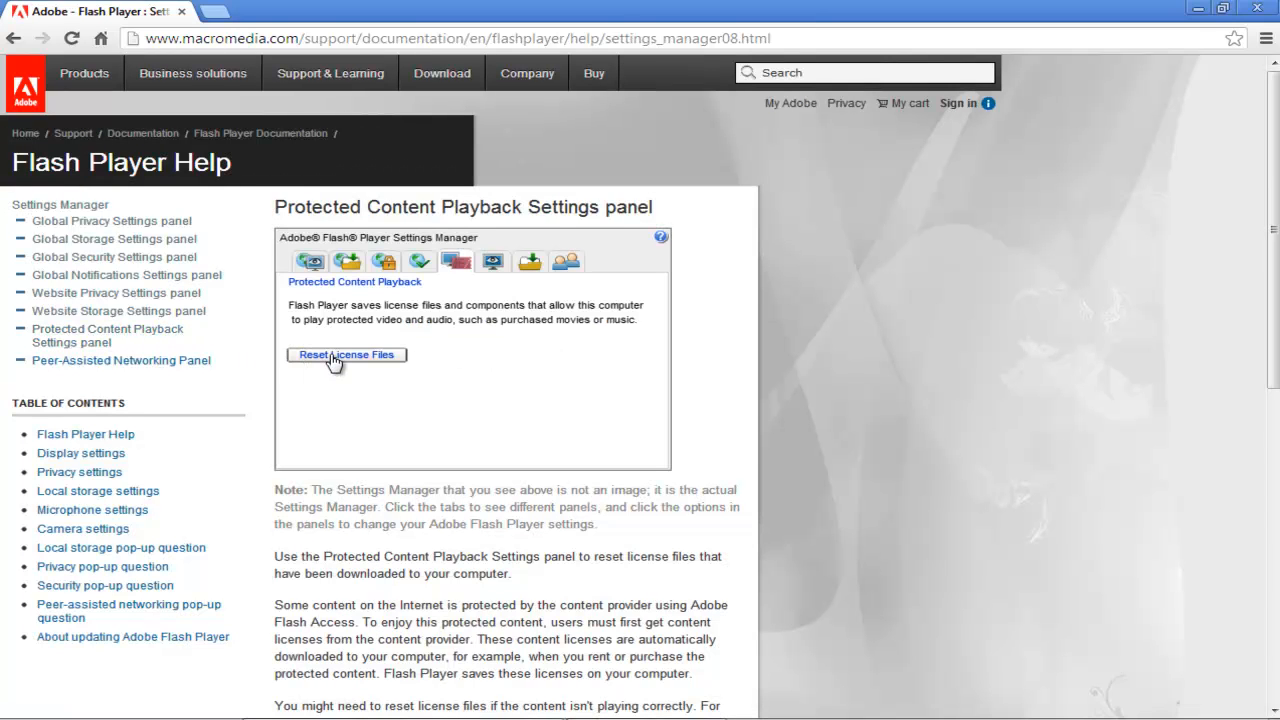
{"action": "left_click", "coordinate": [120, 360]}
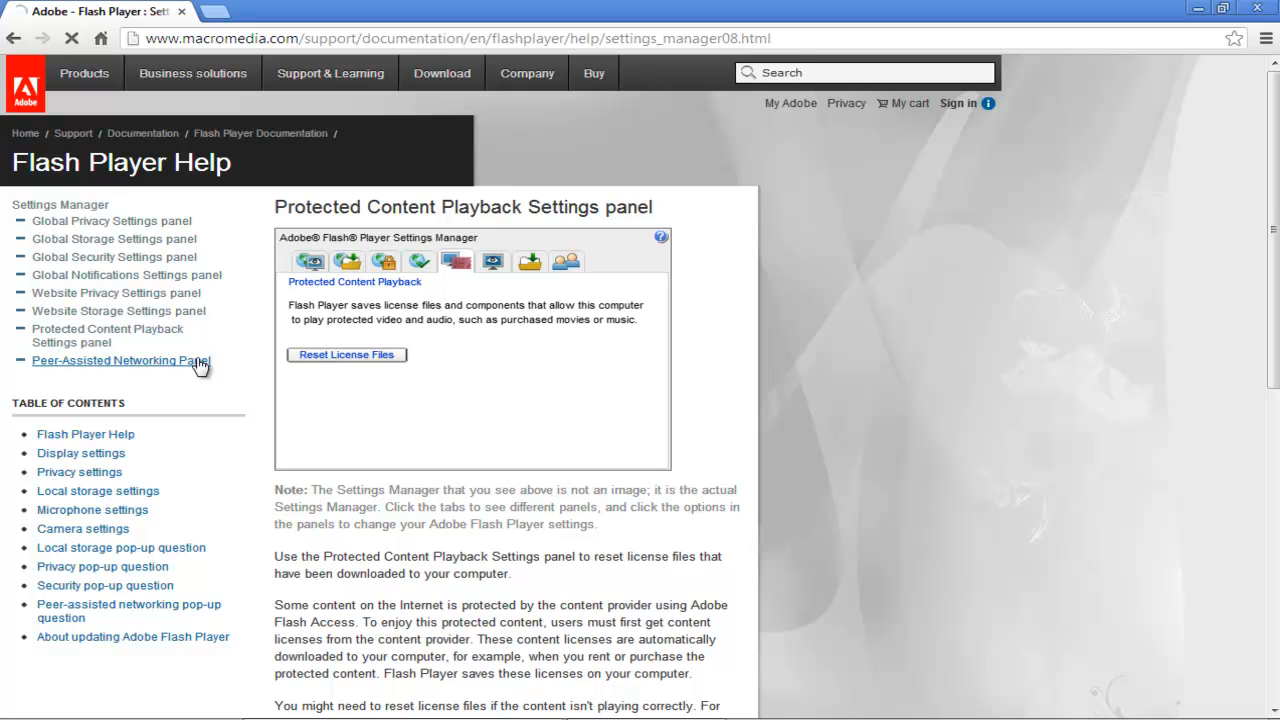
Step: On the Peer-Assisted Networking panel, check 'Disable P2P uplink for all', then uncheck it
{"action": "left_click", "coordinate": [120, 360]}
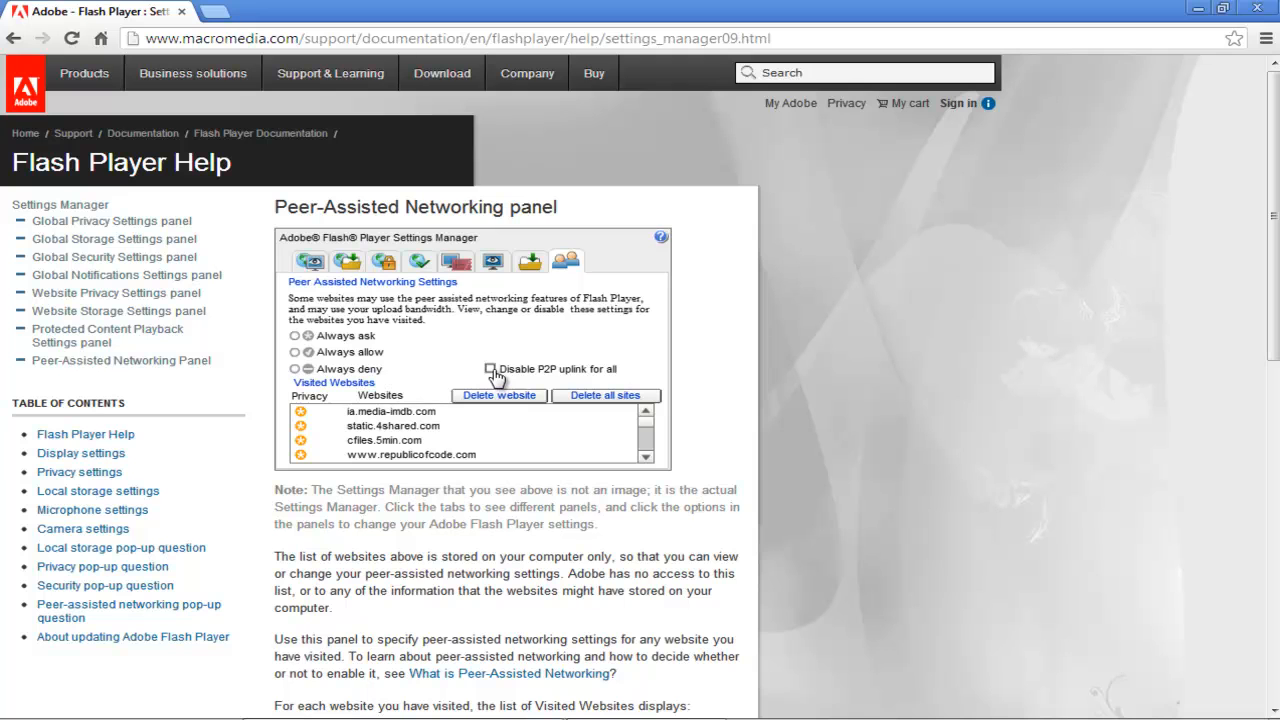
{"action": "left_click", "coordinate": [491, 369]}
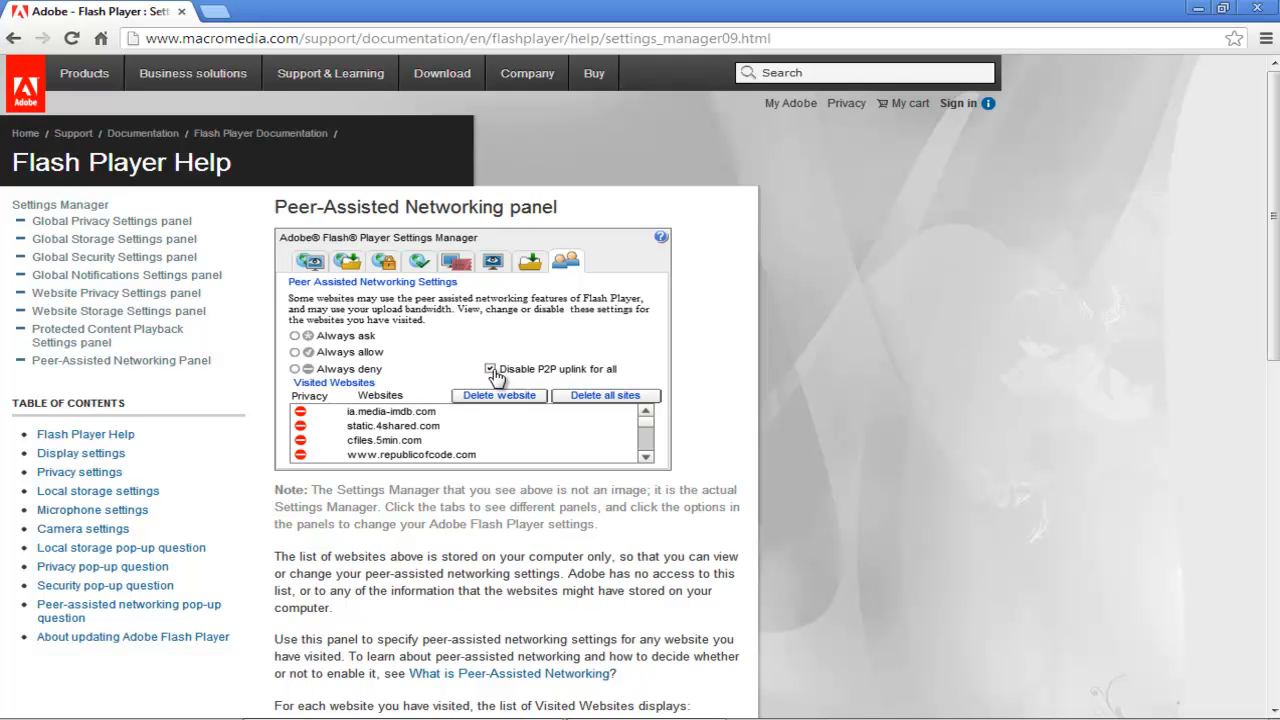
{"action": "left_click", "coordinate": [490, 369]}
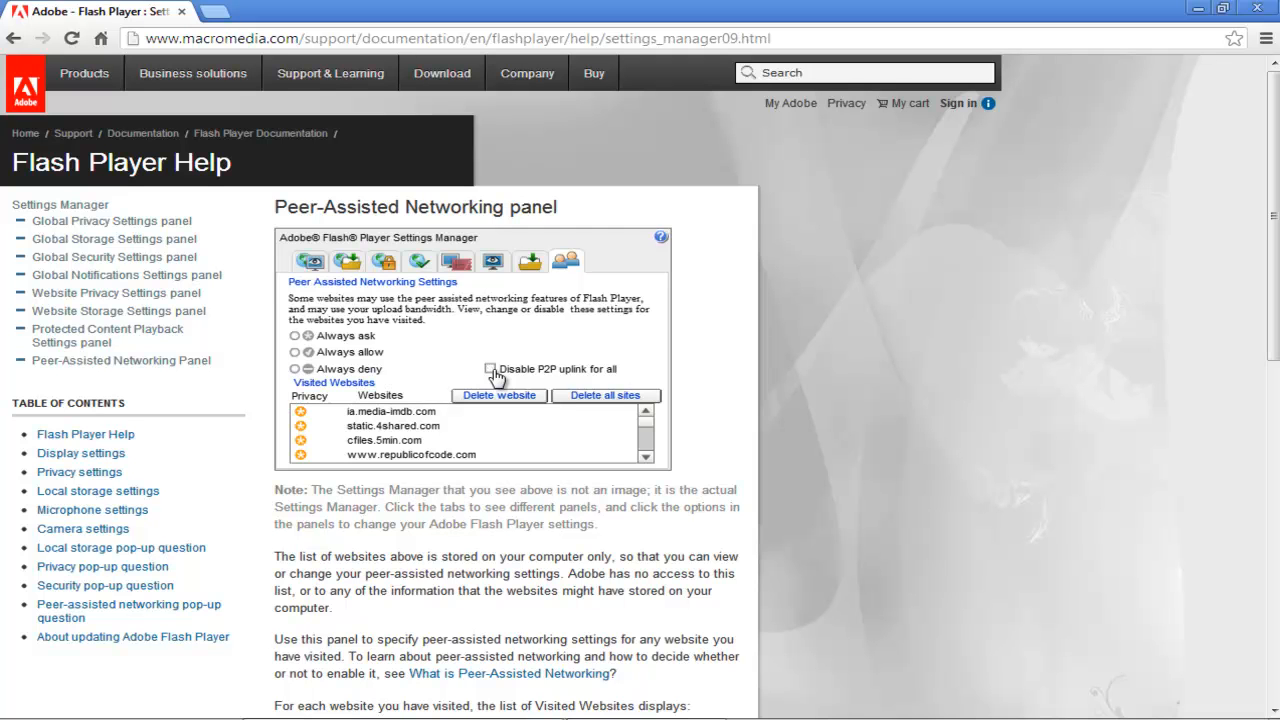